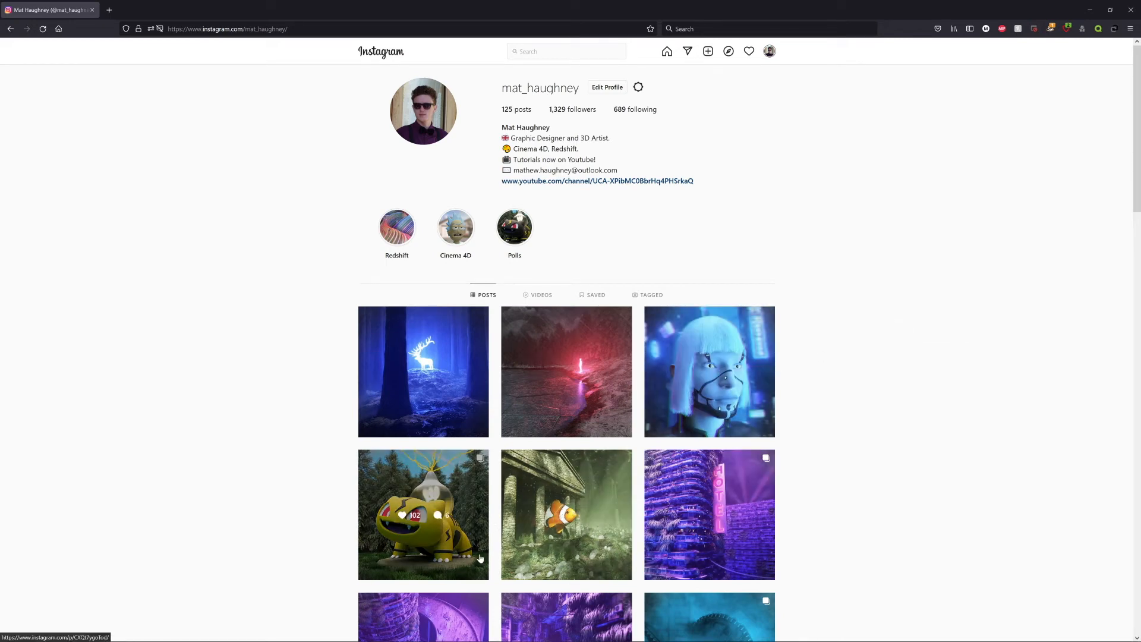
- Open the yellow Bulbasaur post from the profile grid
left_click(423, 515)
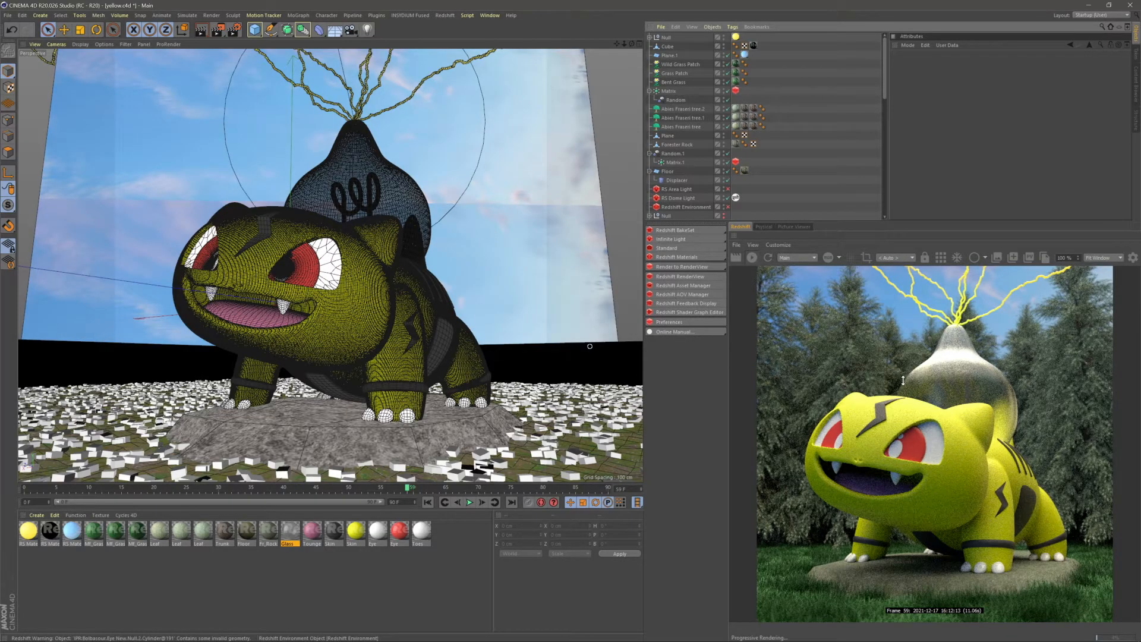
mouse_move(881, 420)
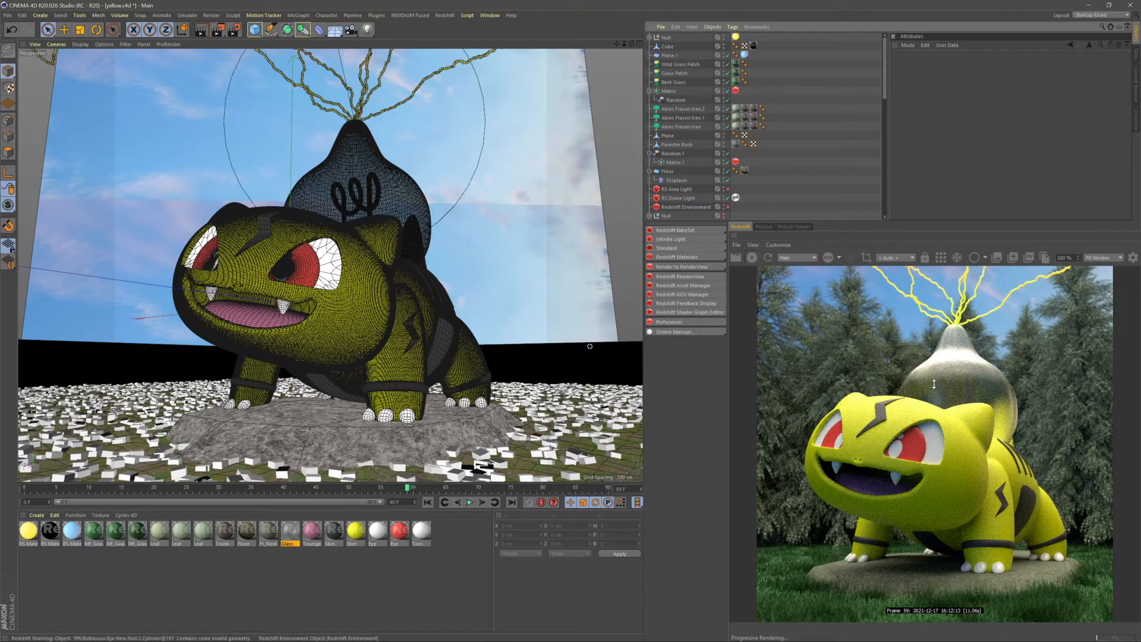
mouse_move(978, 294)
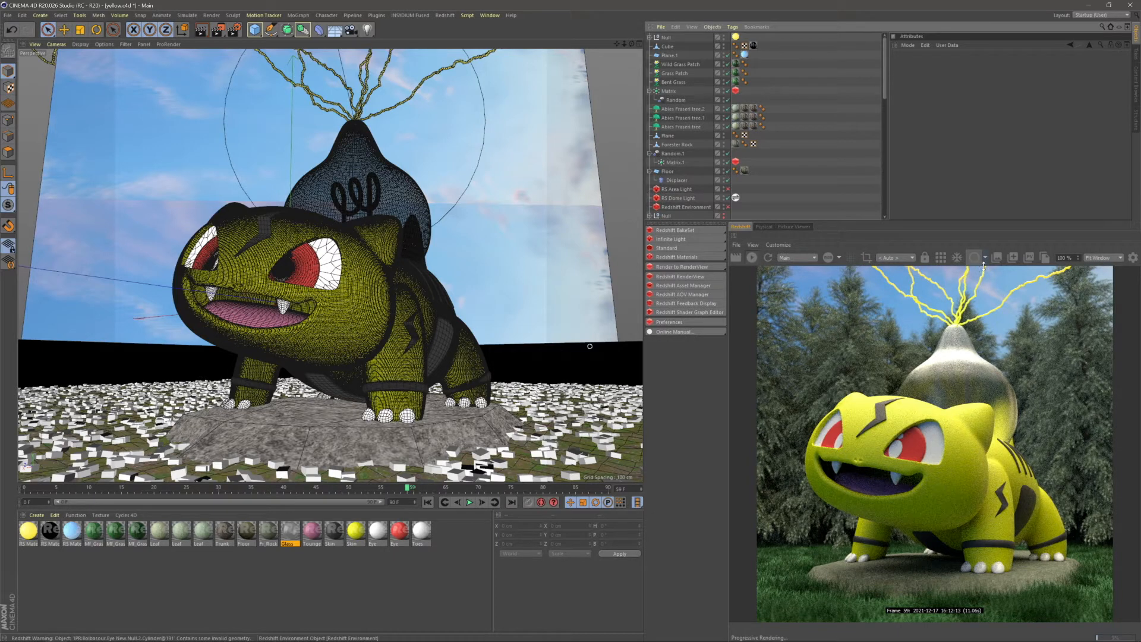
- Switch the Redshift RenderView to Clay mode, then back to Regular full-colour rendering
left_click(975, 257)
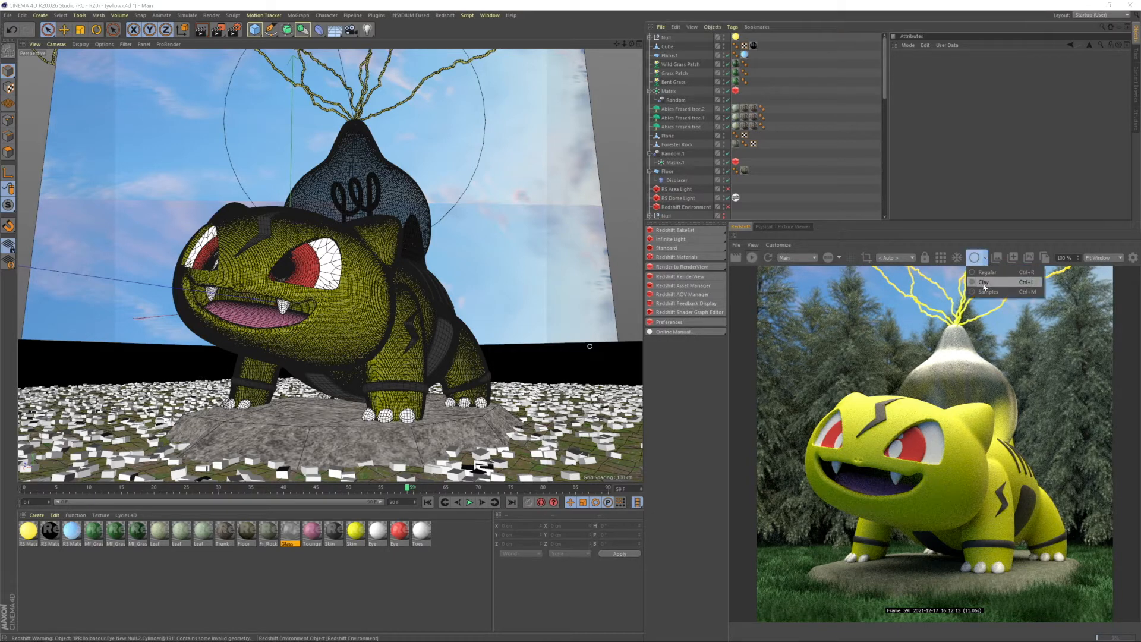
left_click(983, 281)
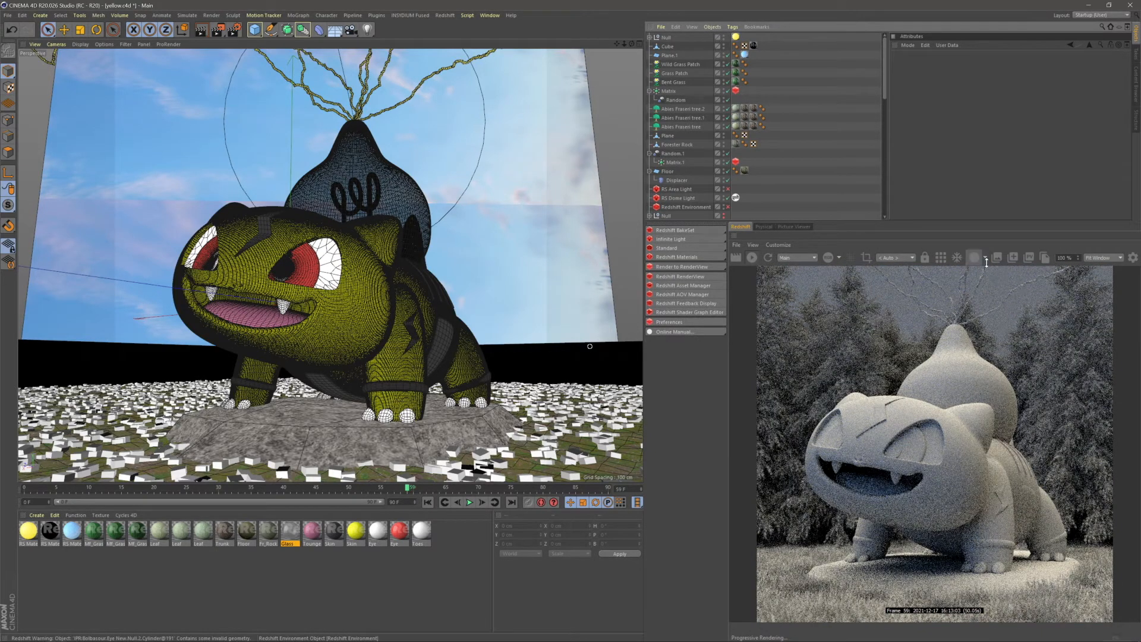
left_click(975, 257)
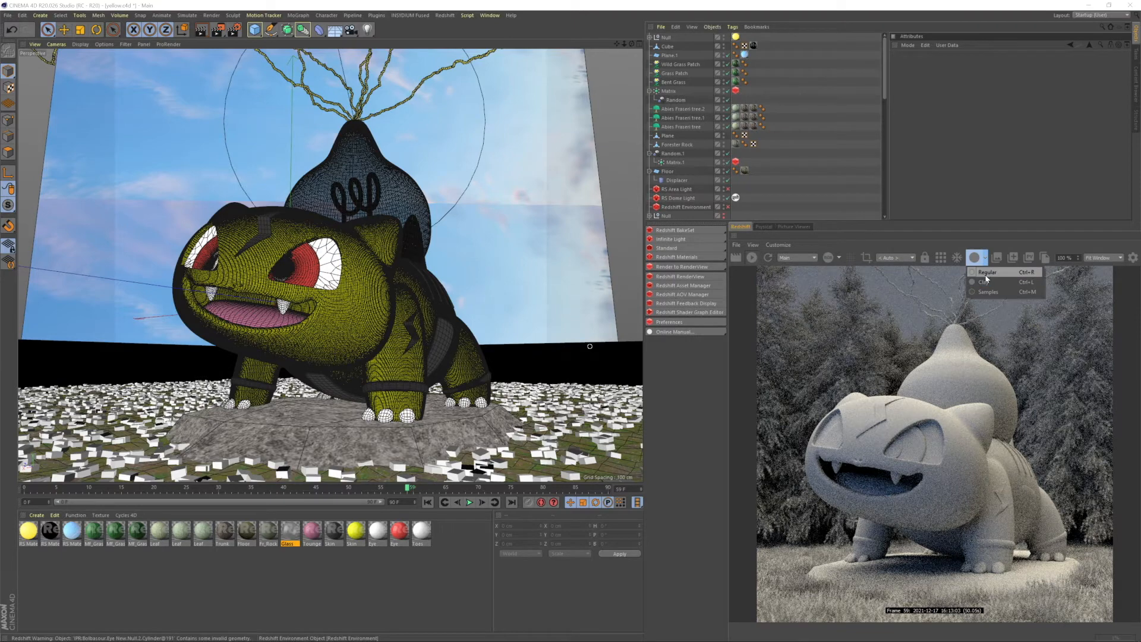
left_click(988, 271)
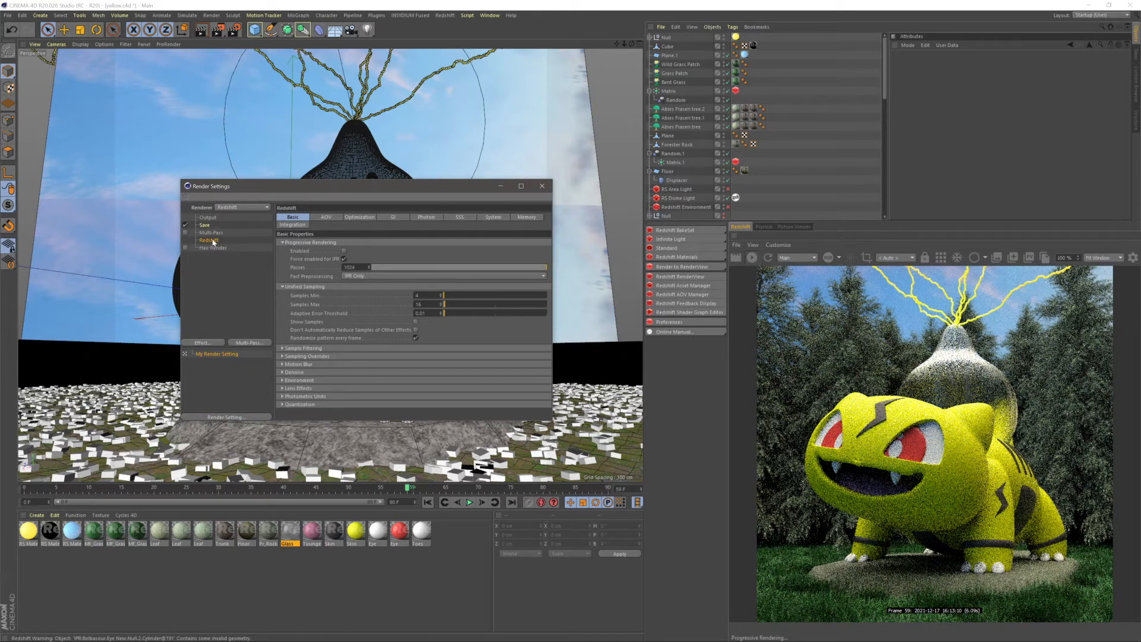
- Enable the Redshift Material Override in the System settings for a uniform grey render
left_click(492, 217)
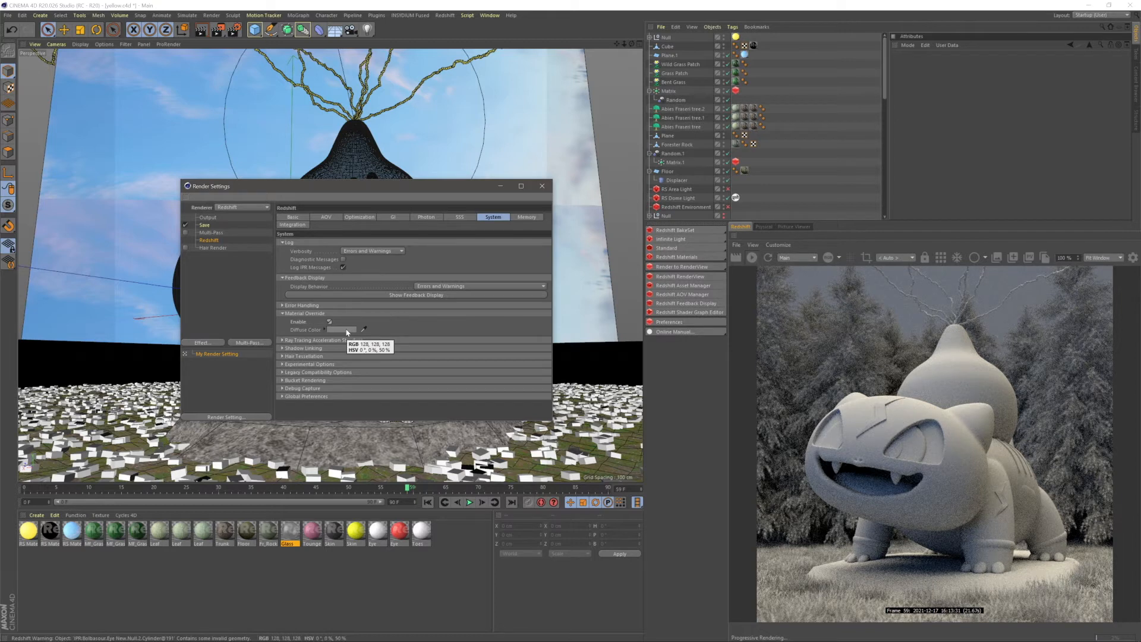
- Set the override diffuse colour to a mid-grey shade and close Render Settings
left_click(342, 330)
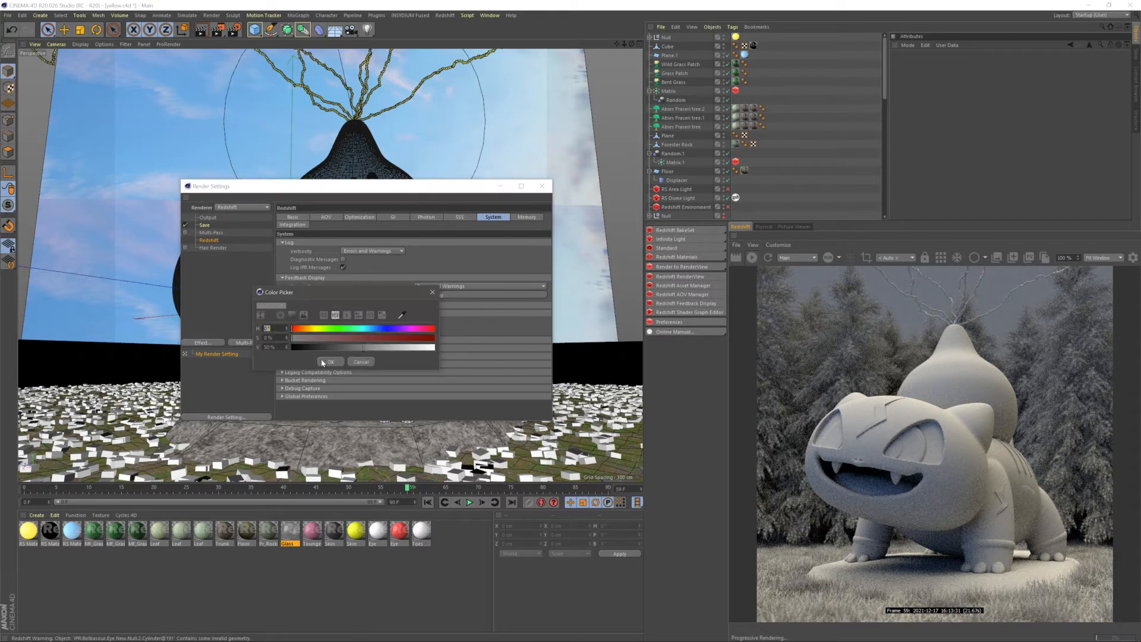
left_click_drag(360, 347, 328, 347)
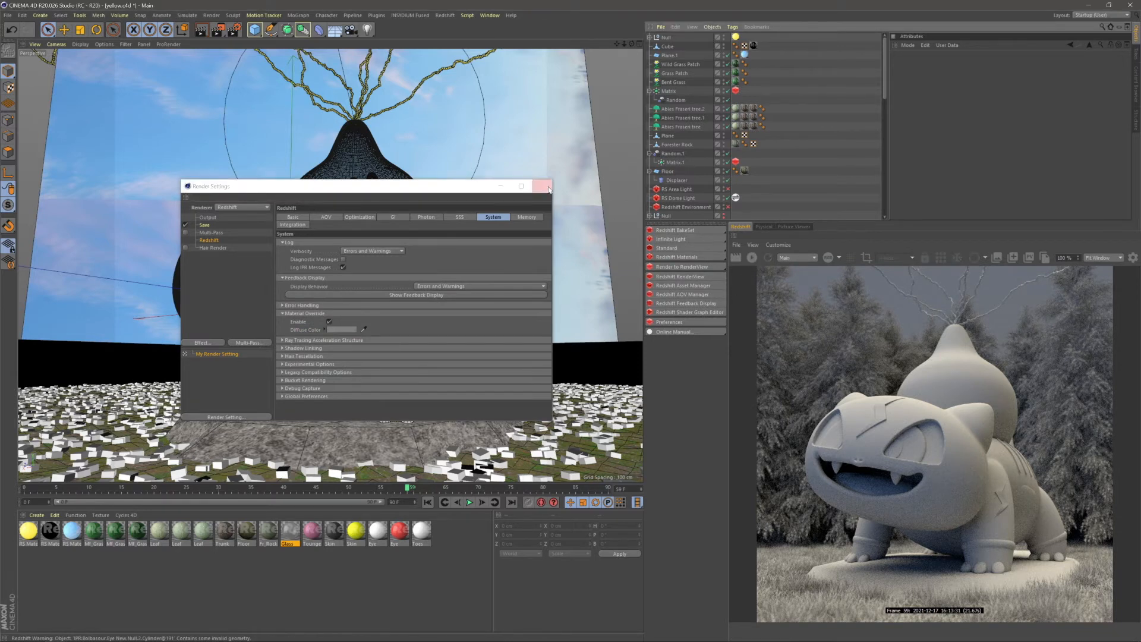
left_click(544, 185)
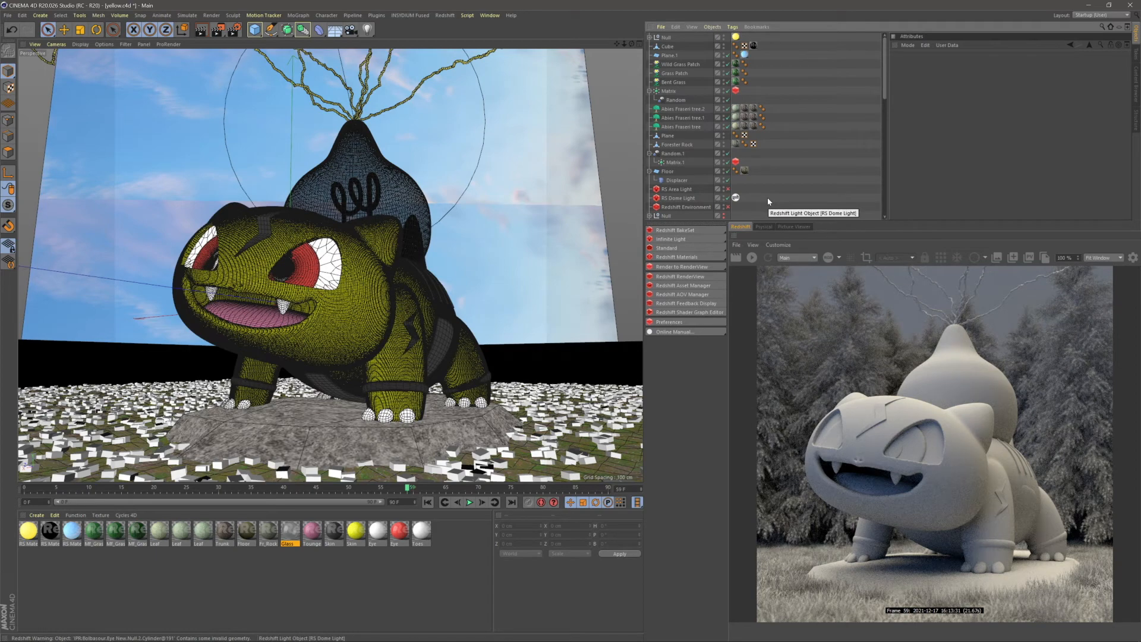